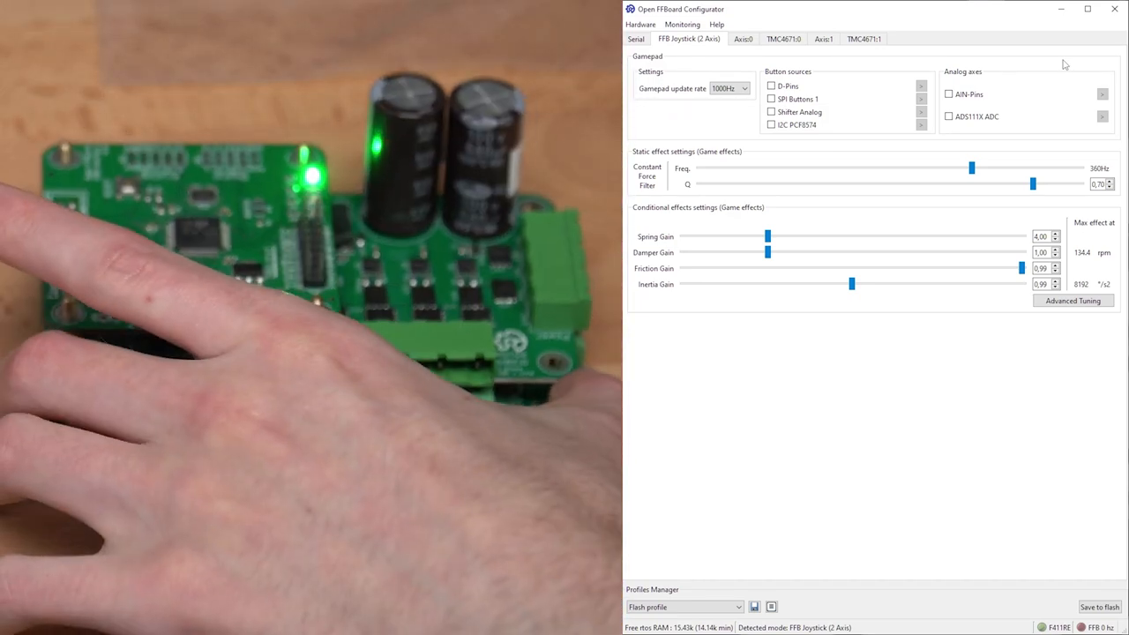
Step: Check the Axis0 motor driver options, then move to the Axis:1 settings
{"action": "left_click", "coordinate": [636, 39]}
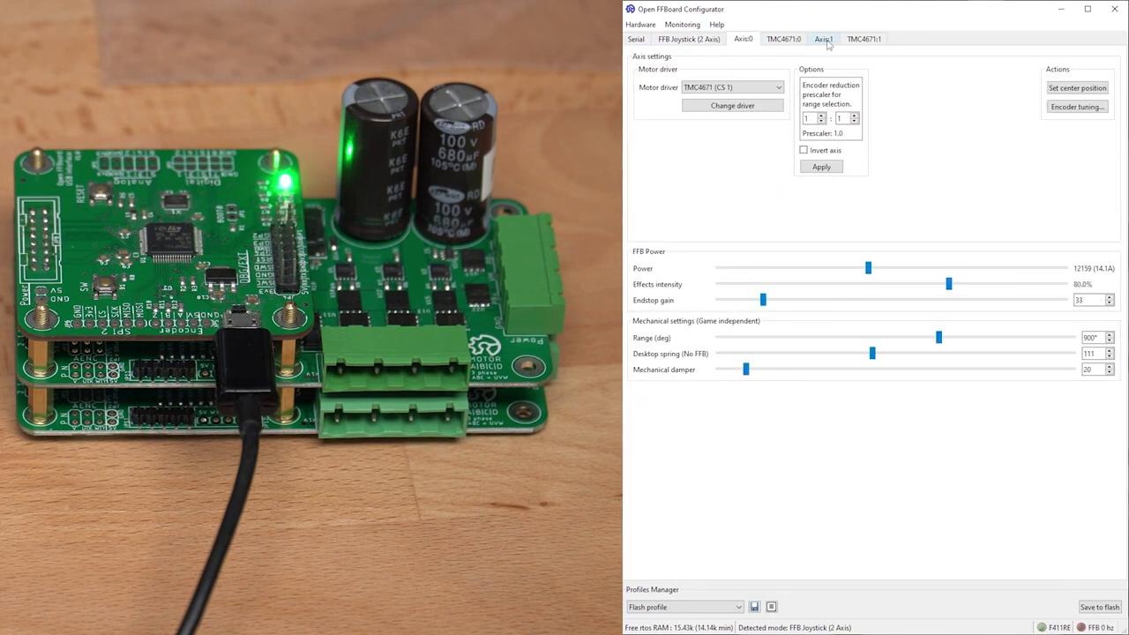
{"action": "left_click", "coordinate": [777, 86]}
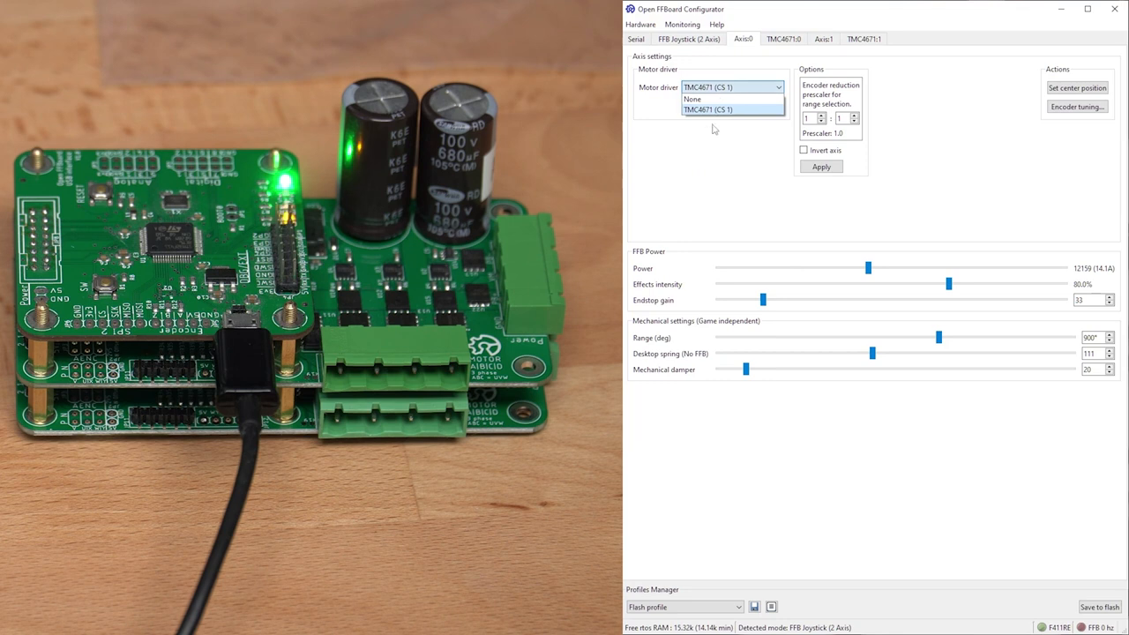
{"action": "left_click", "coordinate": [706, 109]}
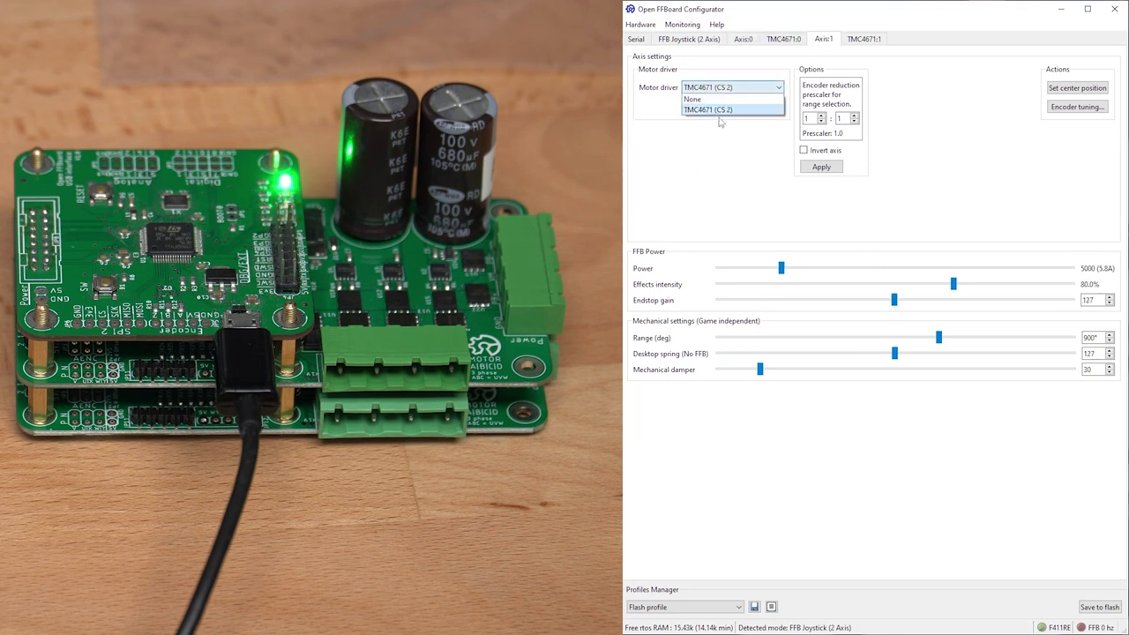
Step: View the TMC4671 driver settings, cancel the calibration prompt, and re-enter Torque P as 100
{"action": "left_click", "coordinate": [783, 39]}
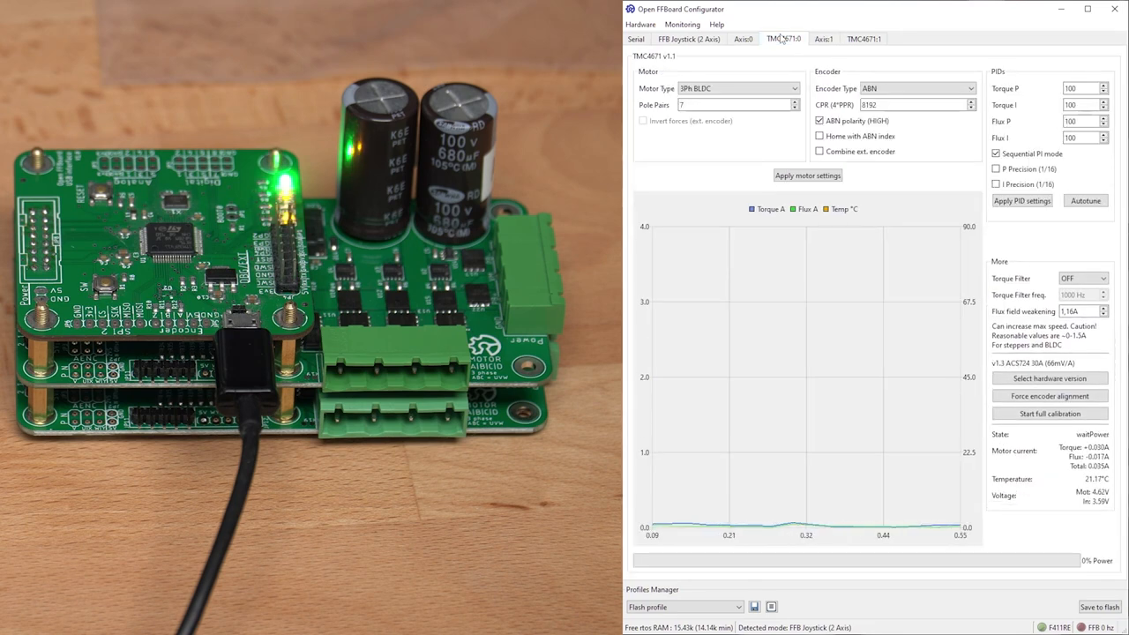
{"action": "mouse_move", "coordinate": [745, 297]}
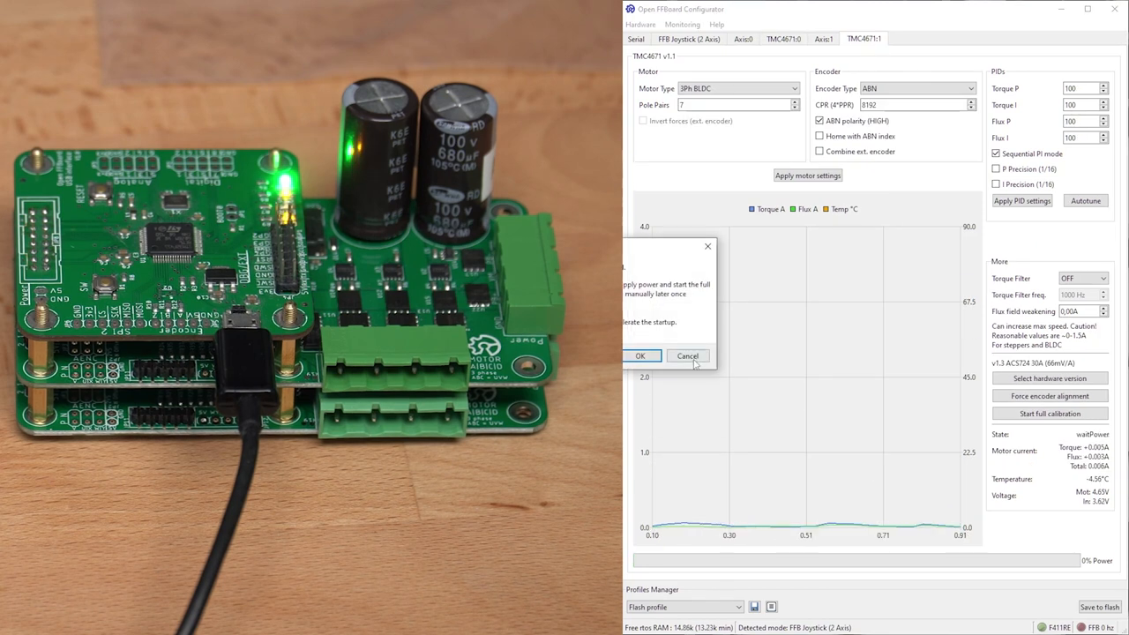
{"action": "left_click", "coordinate": [688, 356]}
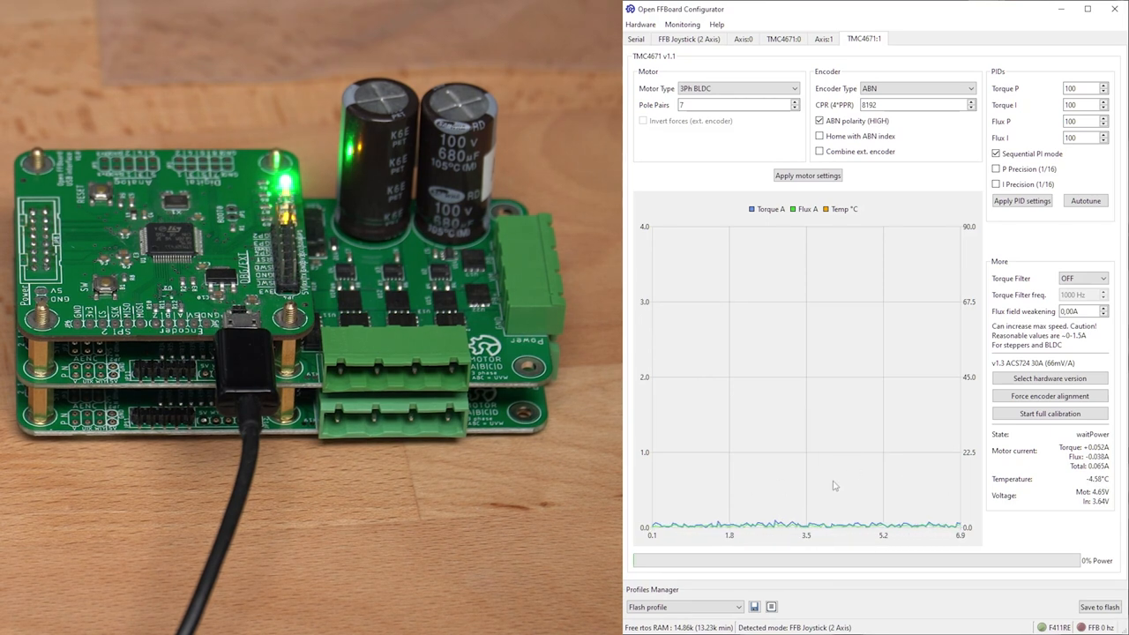
{"action": "mouse_move", "coordinate": [878, 492]}
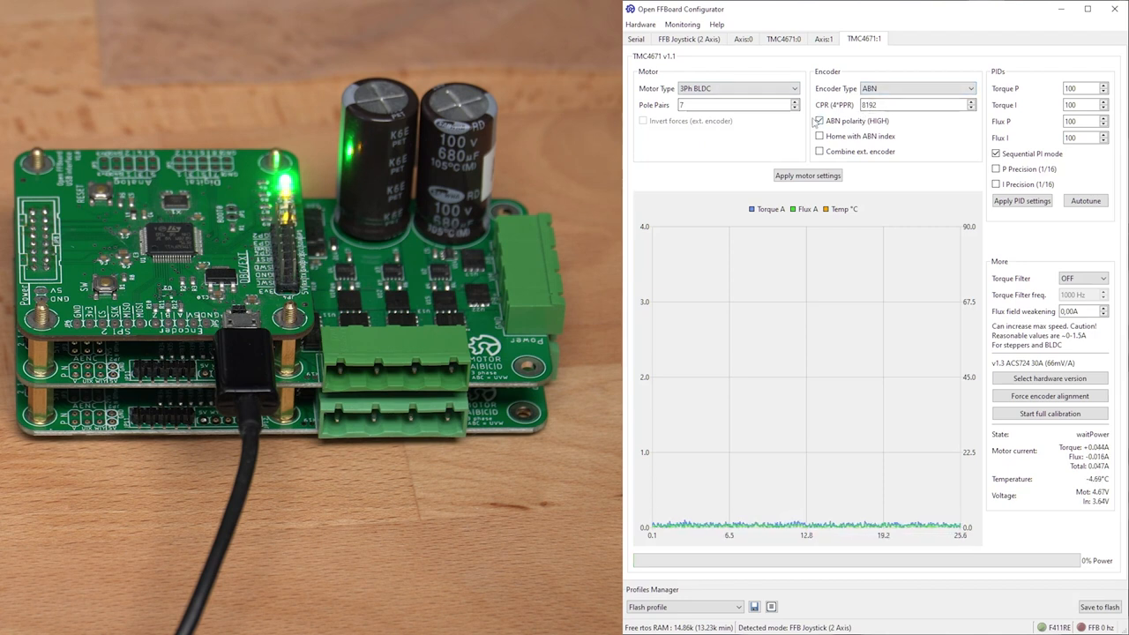
{"action": "mouse_move", "coordinate": [1043, 63]}
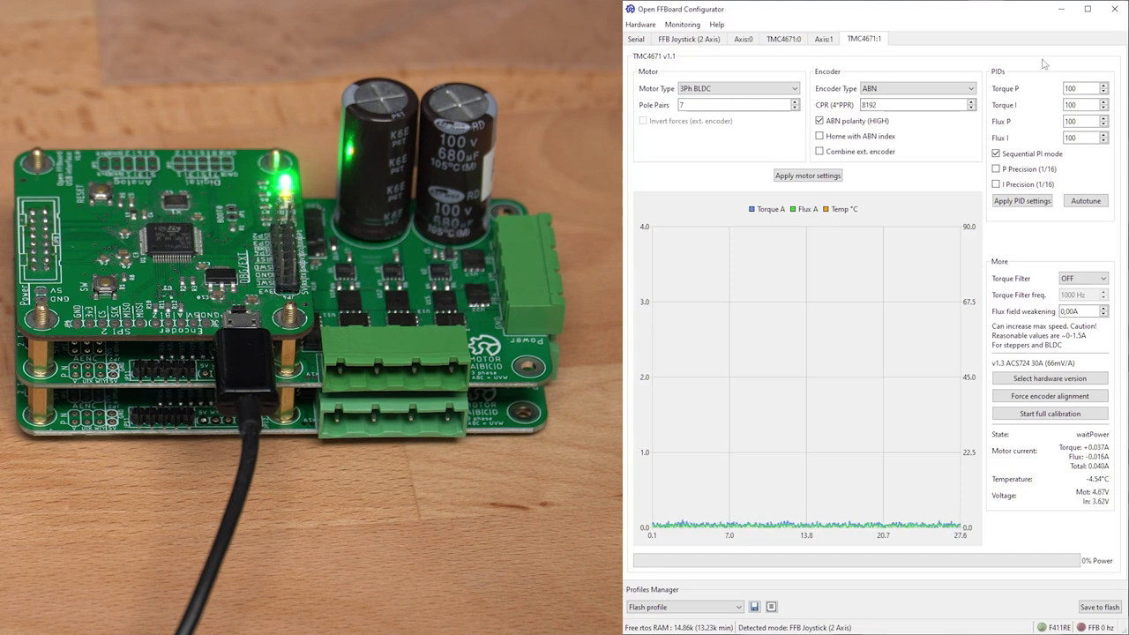
{"action": "mouse_move", "coordinate": [983, 71]}
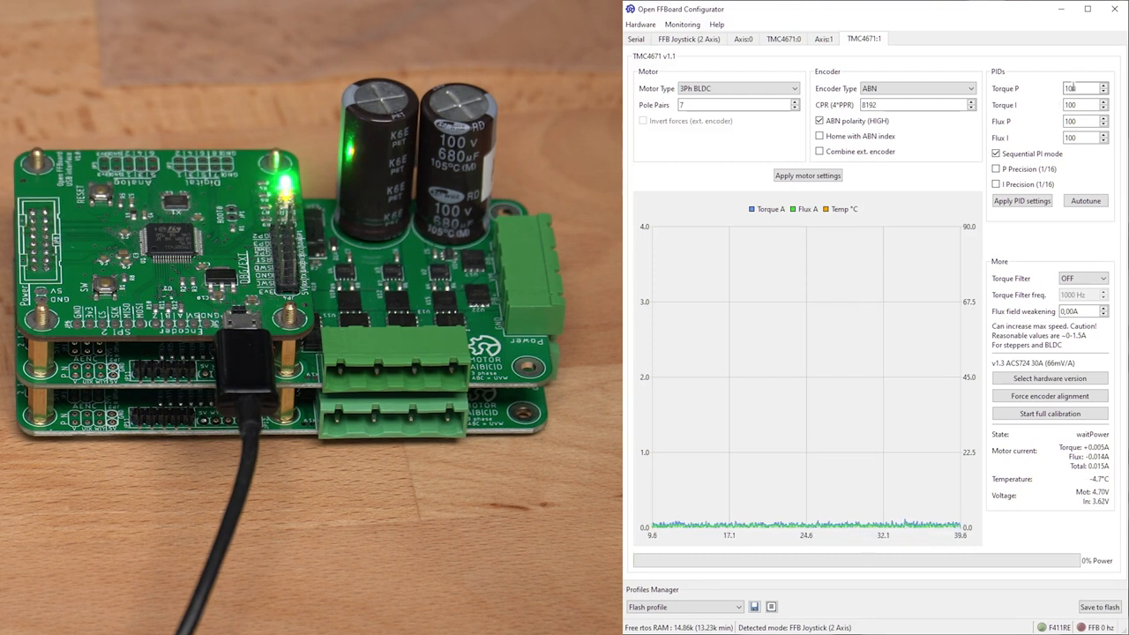
{"action": "type", "text": "100"}
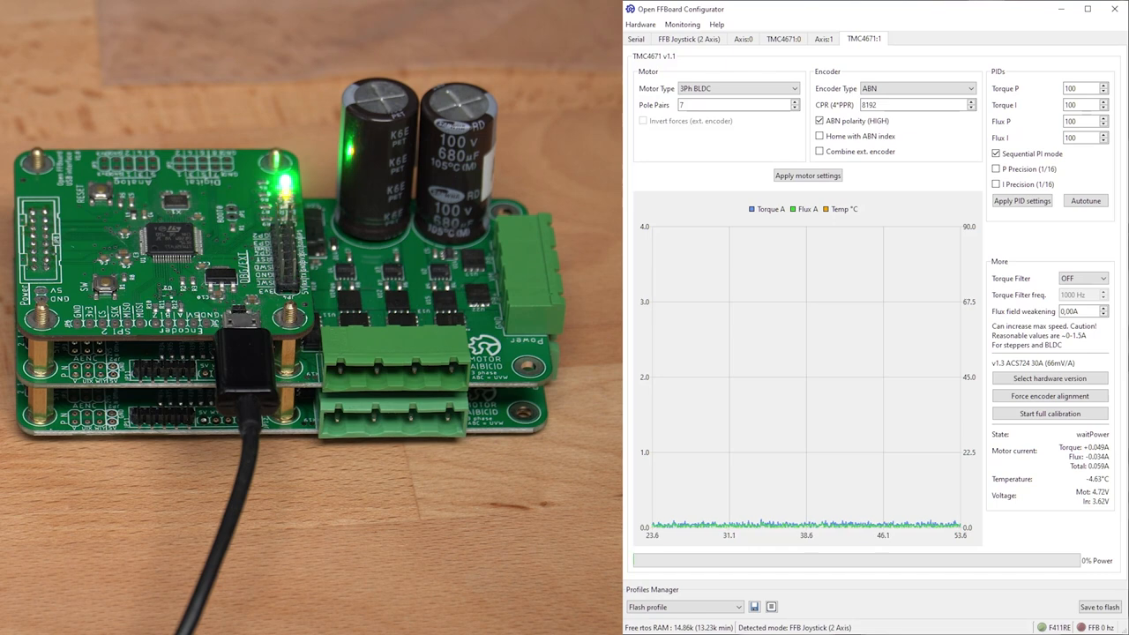
{"action": "left_click", "coordinate": [743, 38]}
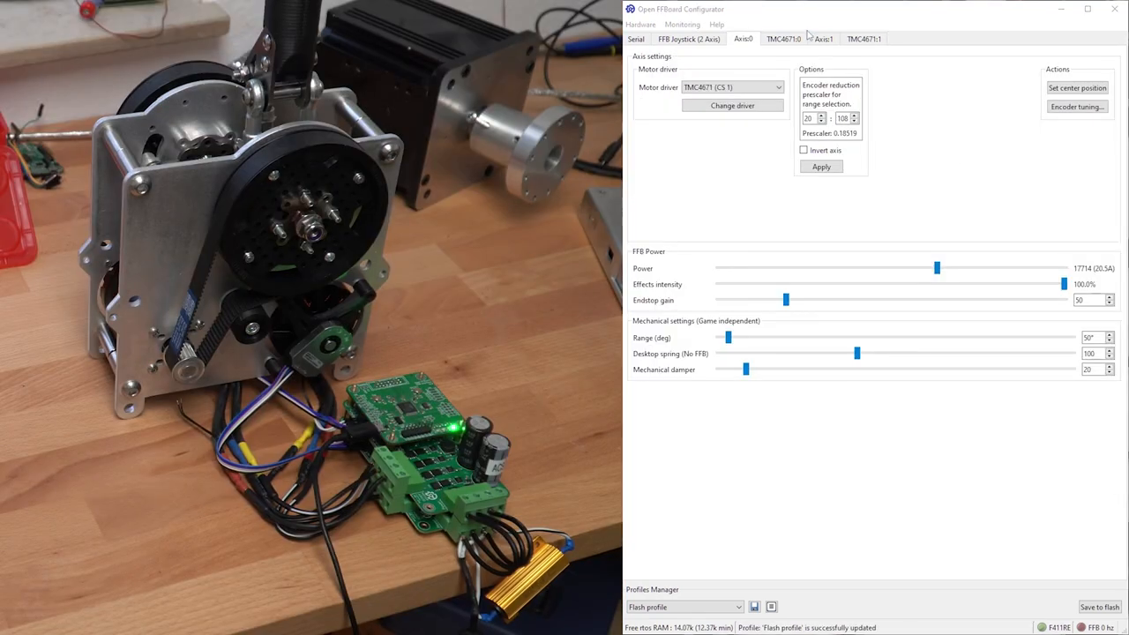
{"action": "left_click", "coordinate": [782, 39]}
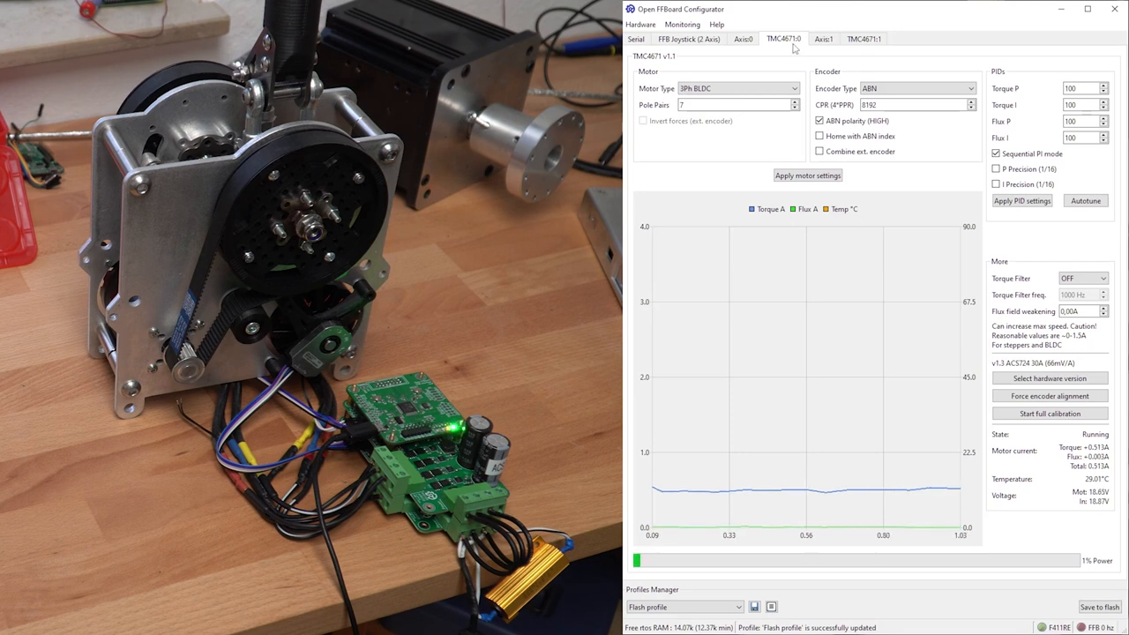
{"action": "left_click", "coordinate": [822, 39]}
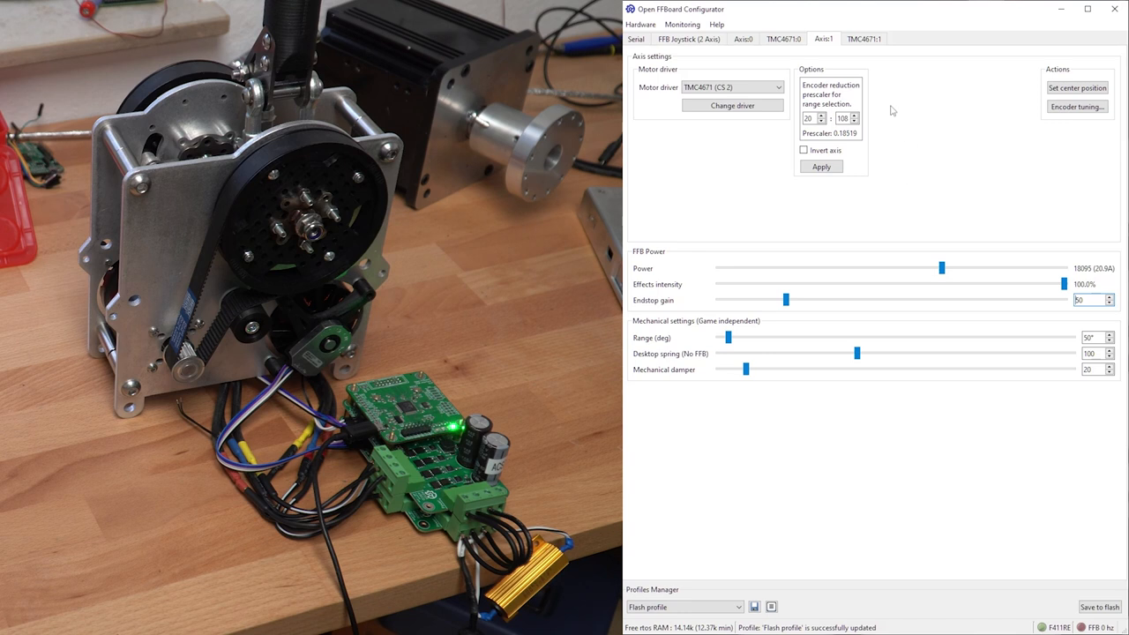
{"action": "mouse_move", "coordinate": [798, 99]}
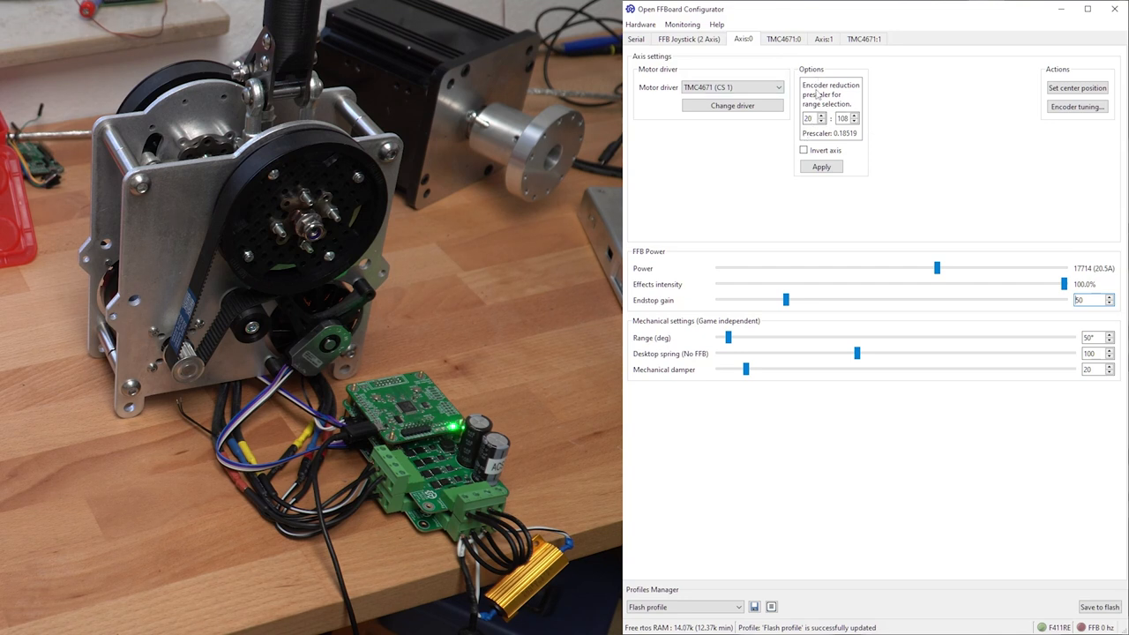
{"action": "mouse_move", "coordinate": [785, 120]}
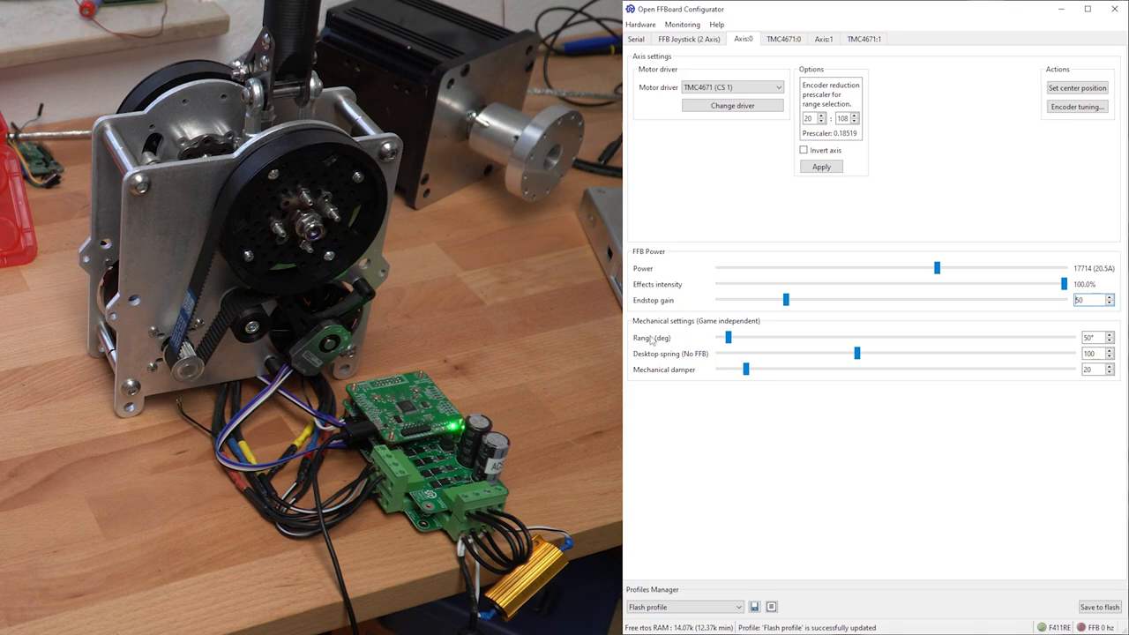
{"action": "mouse_move", "coordinate": [842, 206]}
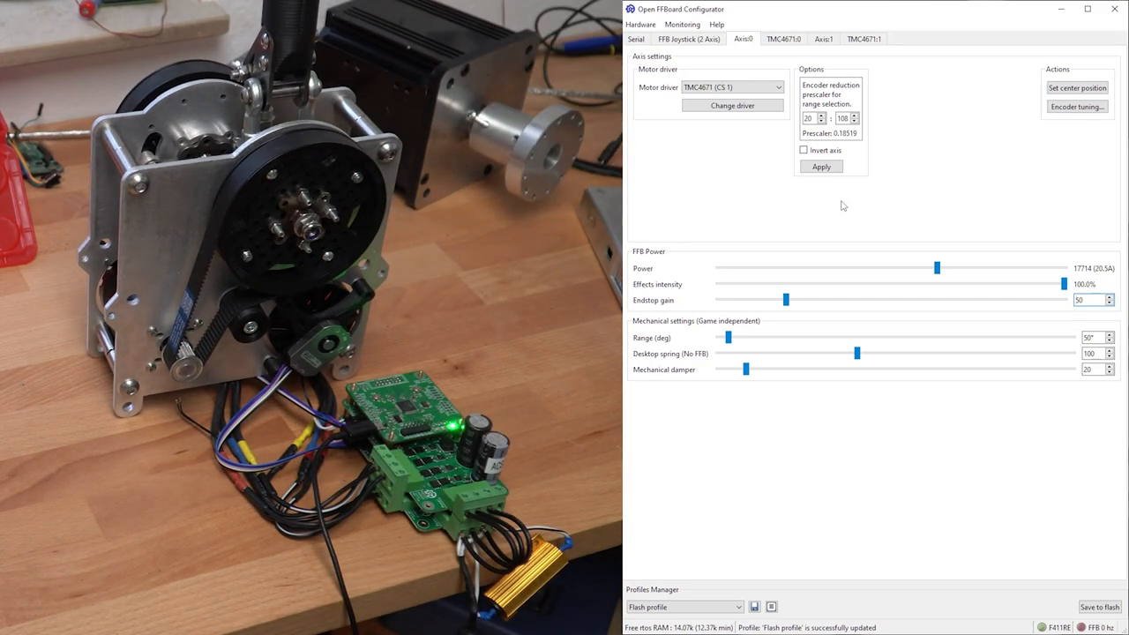
{"action": "left_click", "coordinate": [863, 39]}
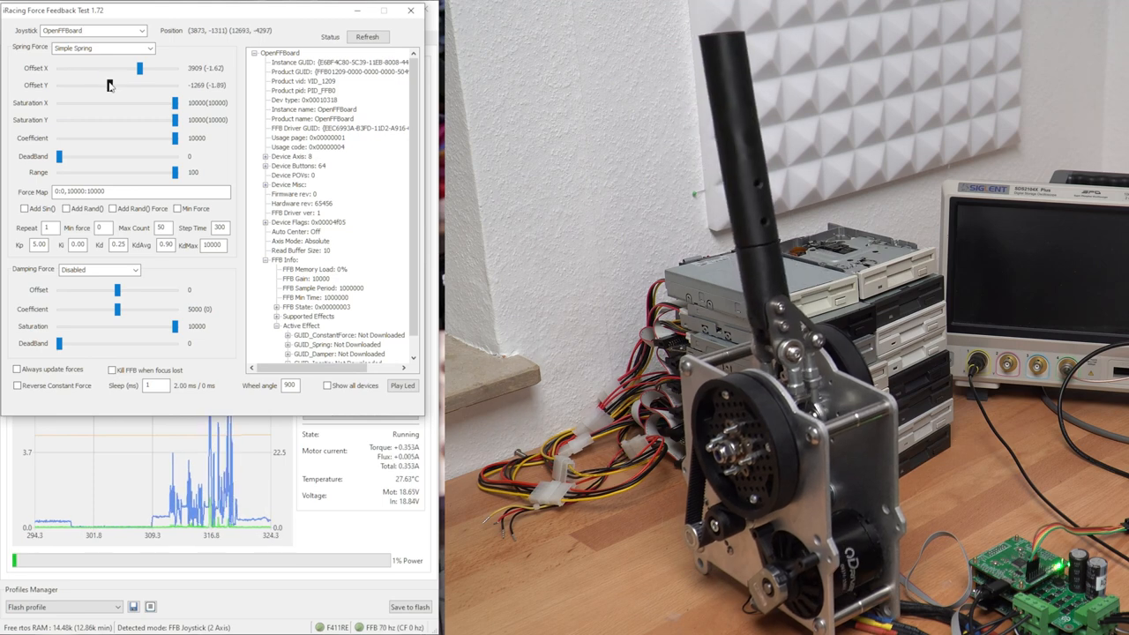
Step: Drag the Simple Spring Offset X slider twice to push the spring centre further along X
{"action": "left_click_drag", "start_coordinate": [138, 68], "coordinate": [119, 68]}
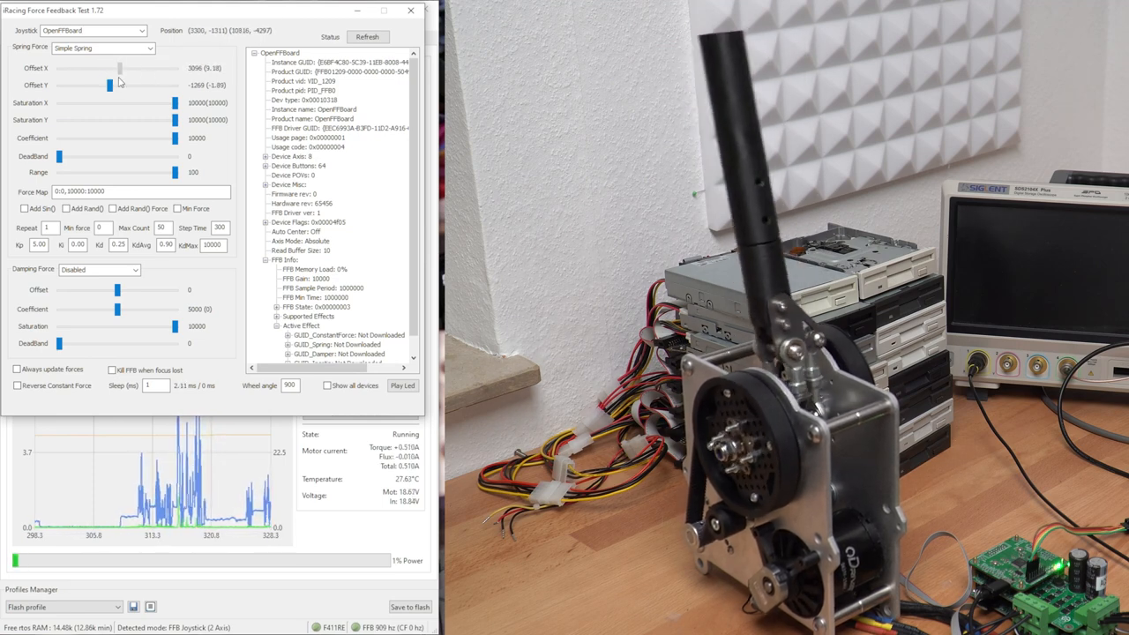
{"action": "left_click_drag", "start_coordinate": [119, 84], "coordinate": [109, 85]}
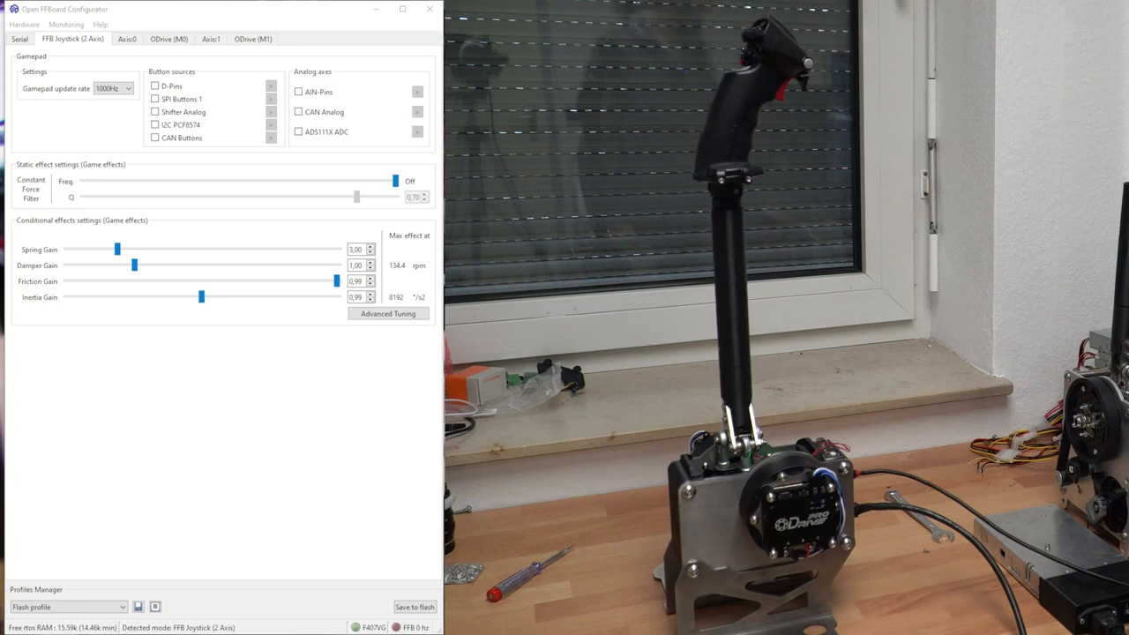
Step: Review the Axis:1 and ODrive (M0) settings, then close the controller test window
{"action": "left_click", "coordinate": [127, 38]}
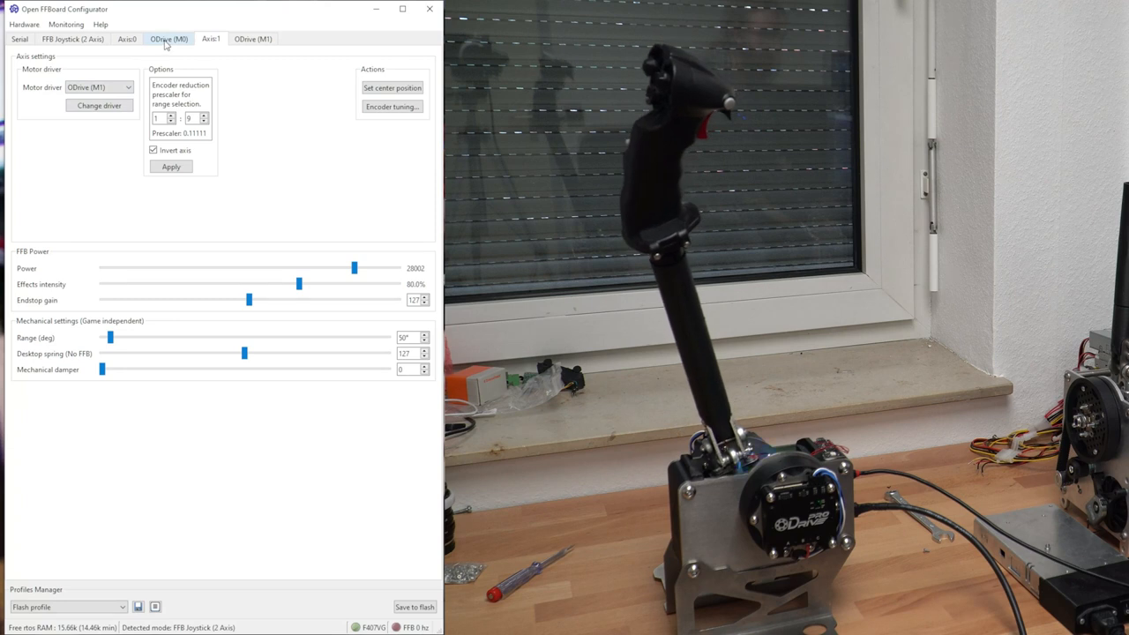
{"action": "left_click", "coordinate": [169, 38]}
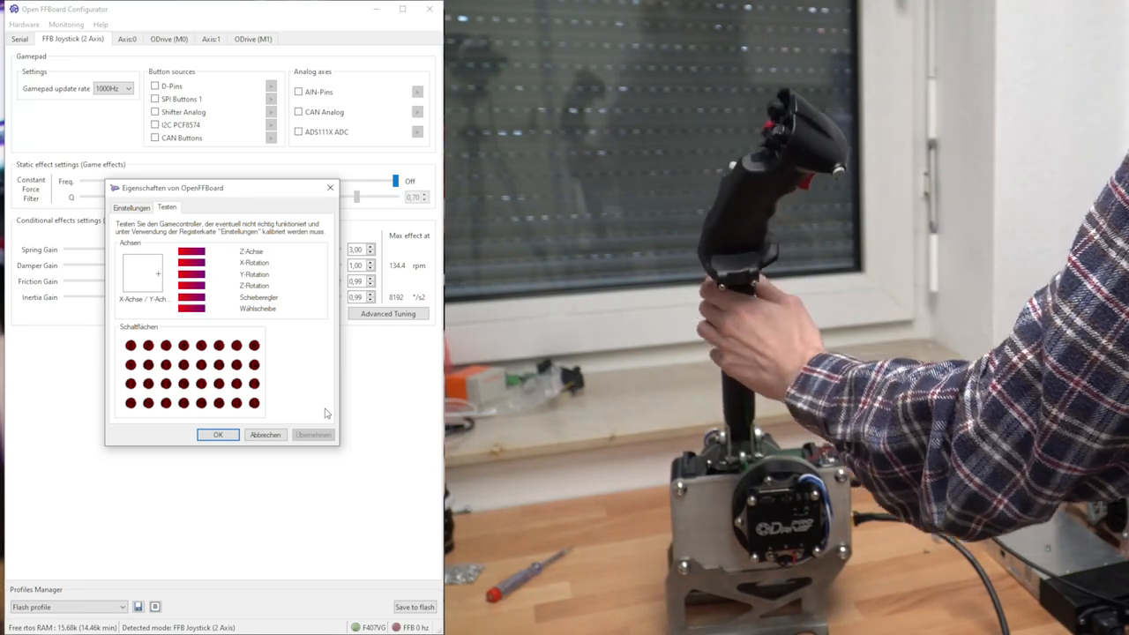
{"action": "left_click", "coordinate": [217, 433]}
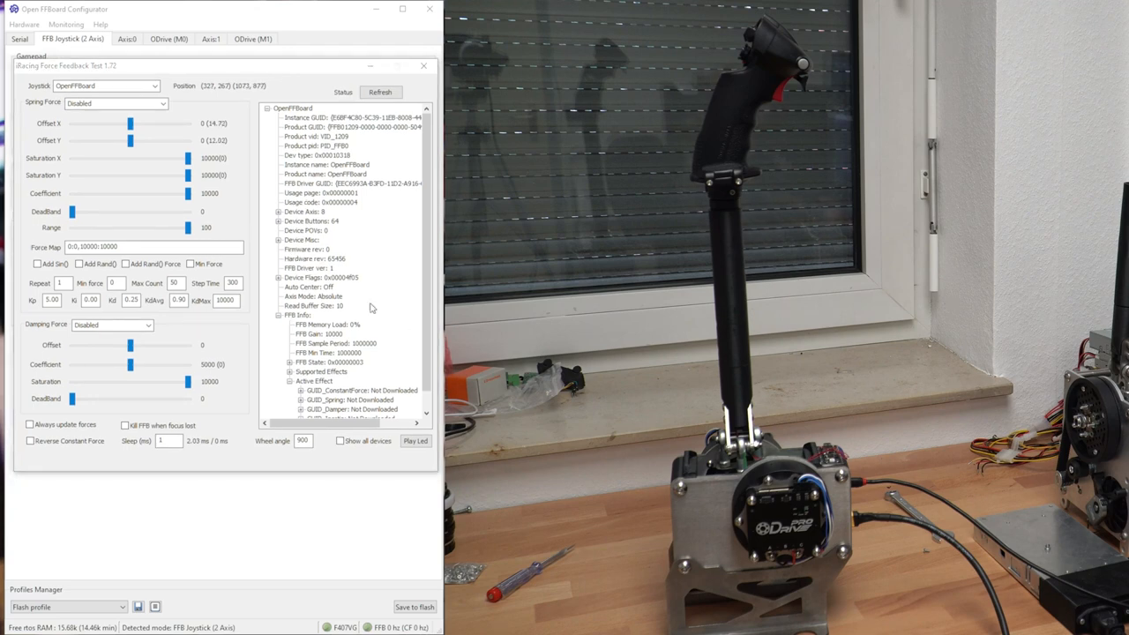
Step: Enable Simple Spring, shift its X and Y centre offsets, then ease X back toward centre
{"action": "left_click", "coordinate": [114, 102]}
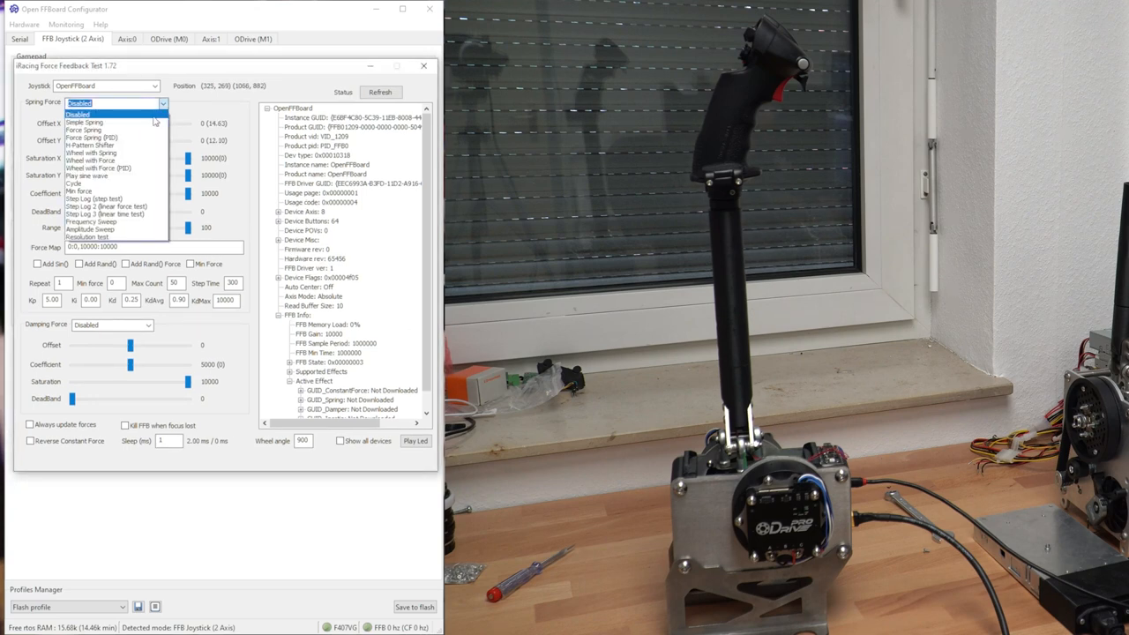
{"action": "left_click", "coordinate": [84, 121]}
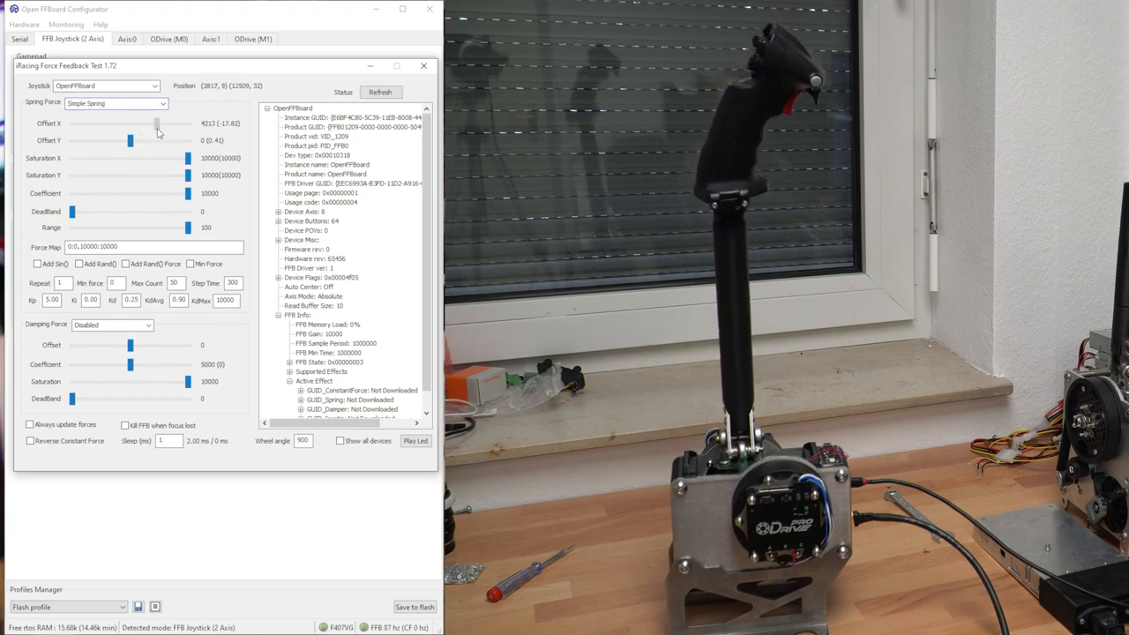
{"action": "left_click_drag", "start_coordinate": [131, 123], "coordinate": [87, 122]}
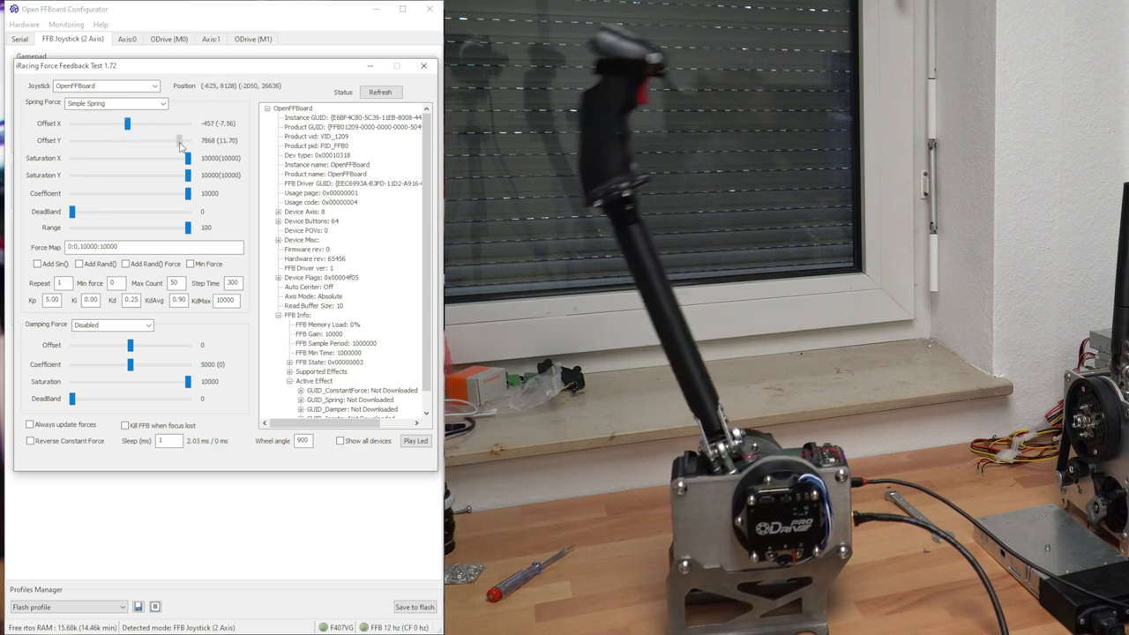
{"action": "left_click_drag", "start_coordinate": [179, 140], "coordinate": [82, 141]}
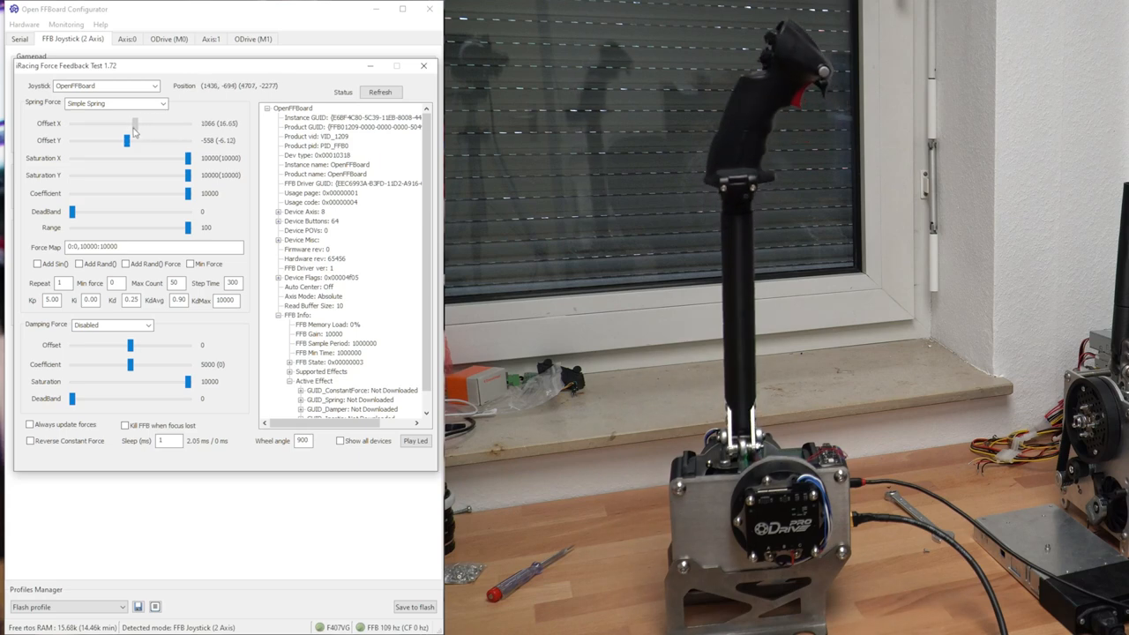
{"action": "left_click_drag", "start_coordinate": [134, 122], "coordinate": [122, 122]}
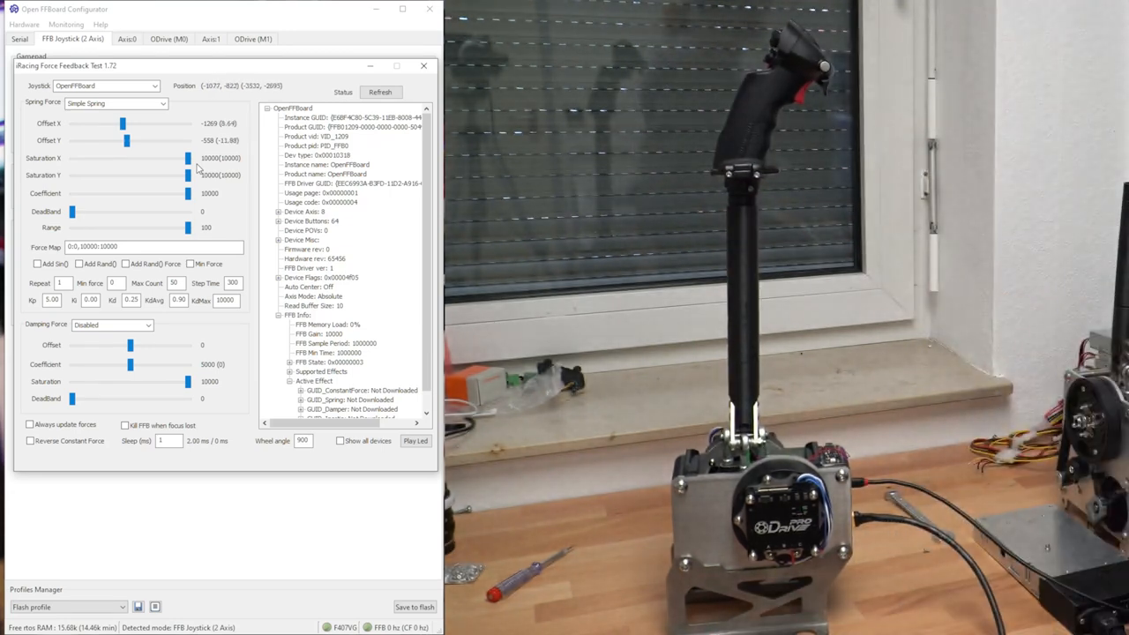
Step: Check ODrive M0 status, then swing the spring X offset through 51, -964, 457 to 1042
{"action": "left_click", "coordinate": [164, 38]}
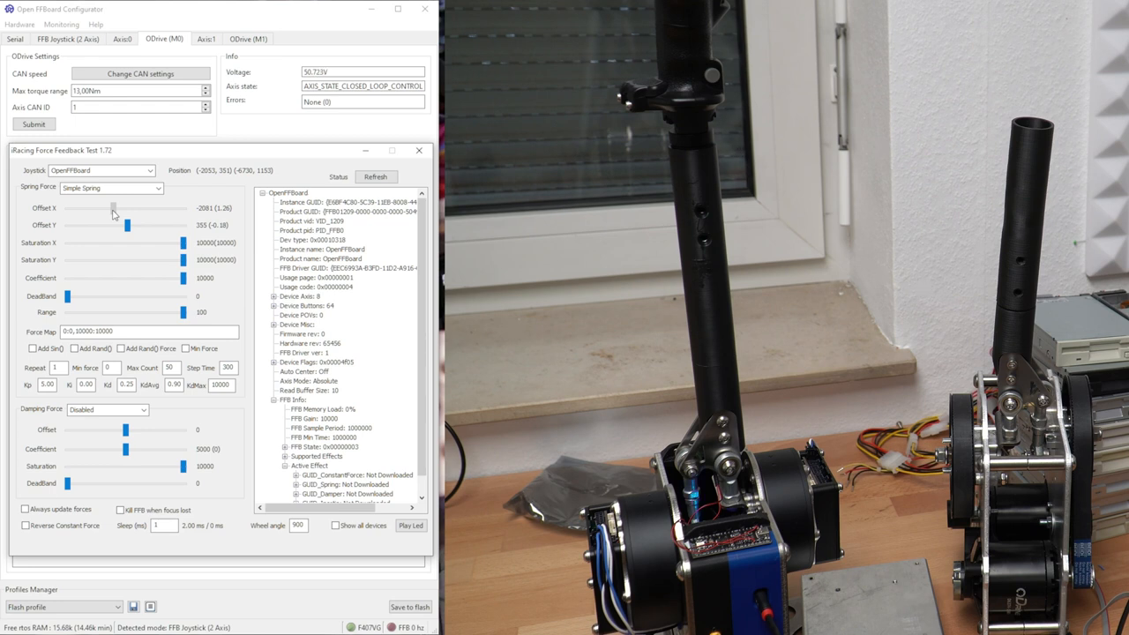
{"action": "left_click_drag", "start_coordinate": [113, 208], "coordinate": [132, 208]}
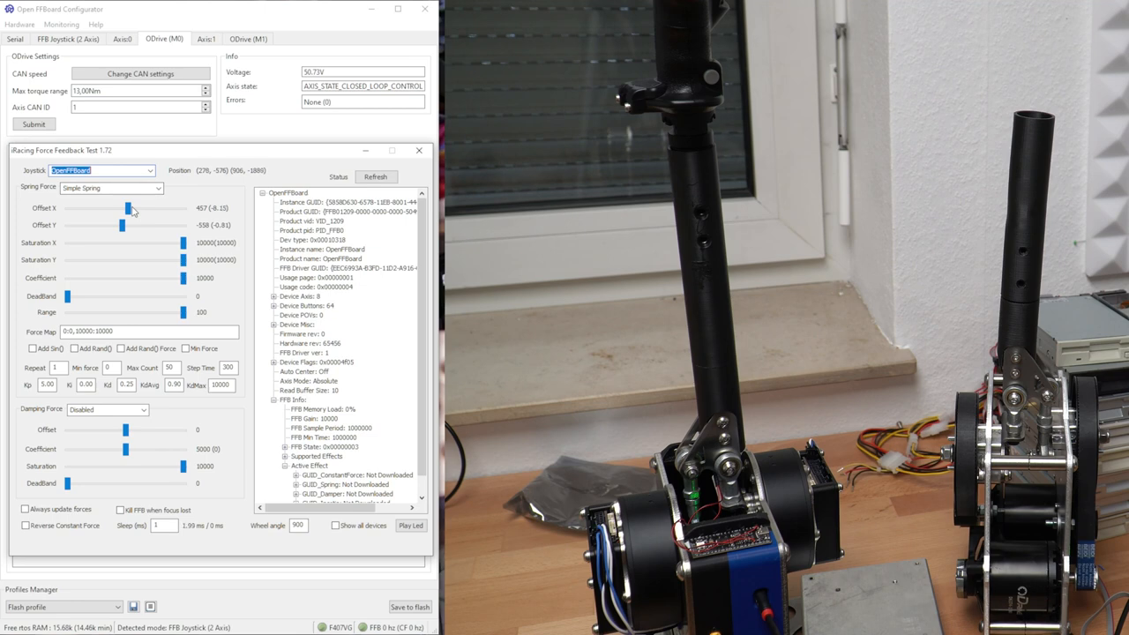
{"action": "left_click_drag", "start_coordinate": [131, 208], "coordinate": [122, 207]}
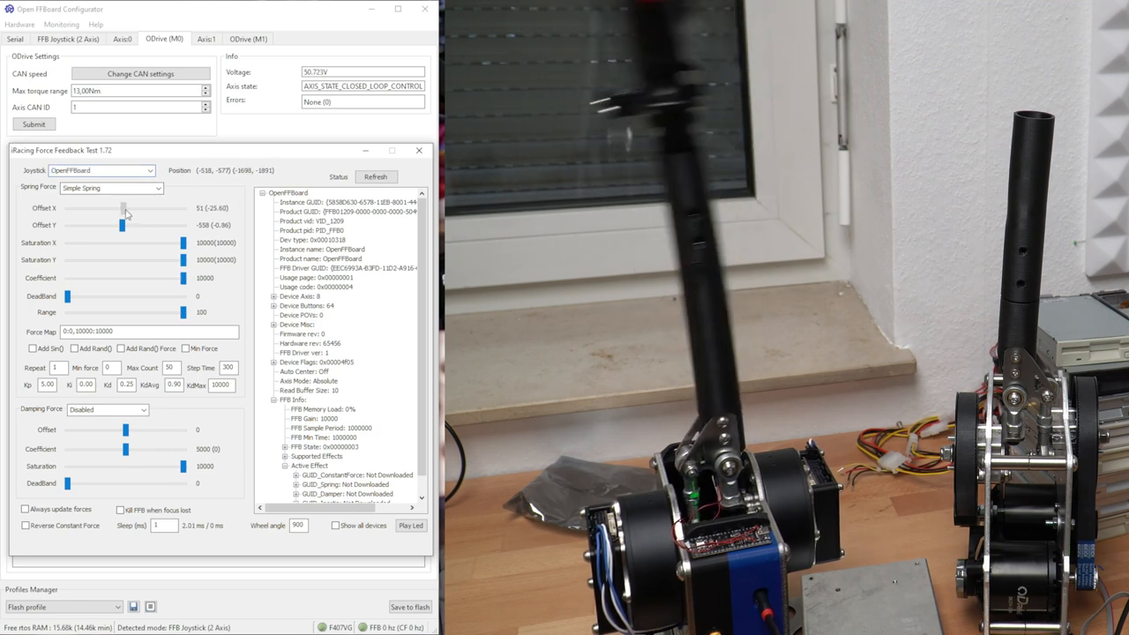
{"action": "left_click_drag", "start_coordinate": [125, 209], "coordinate": [119, 208]}
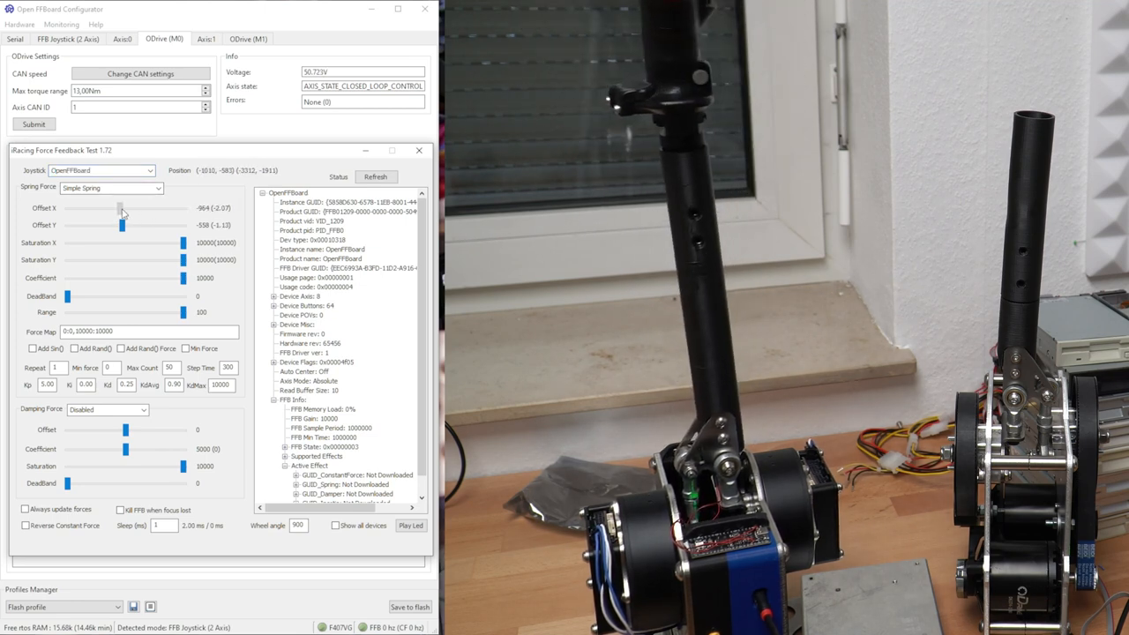
{"action": "left_click_drag", "start_coordinate": [120, 208], "coordinate": [128, 208]}
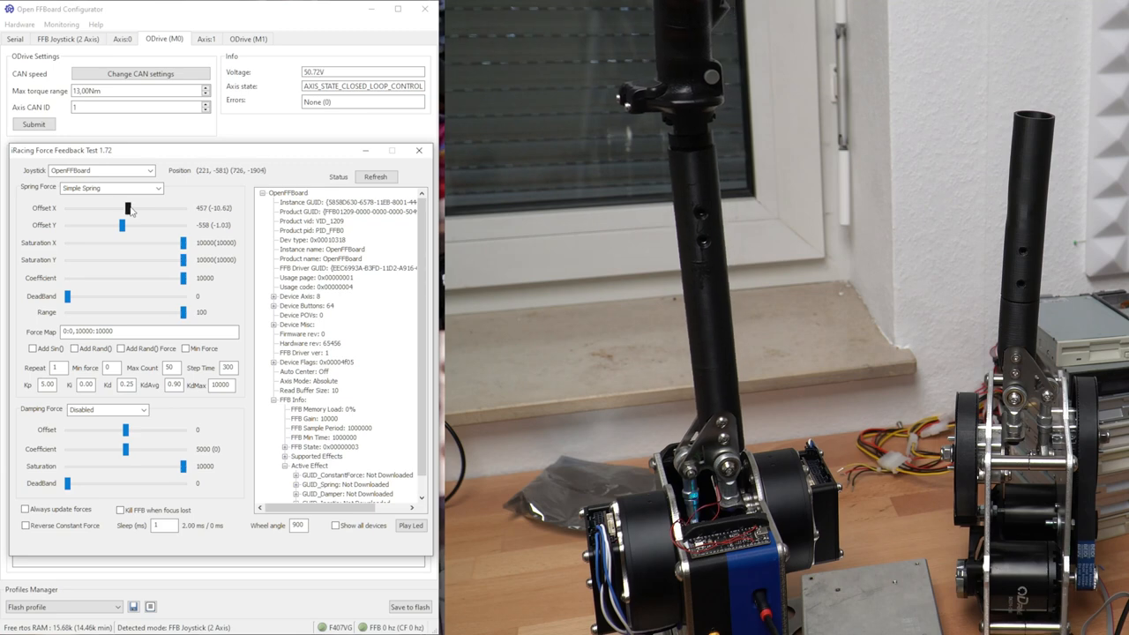
{"action": "left_click_drag", "start_coordinate": [126, 208], "coordinate": [122, 208]}
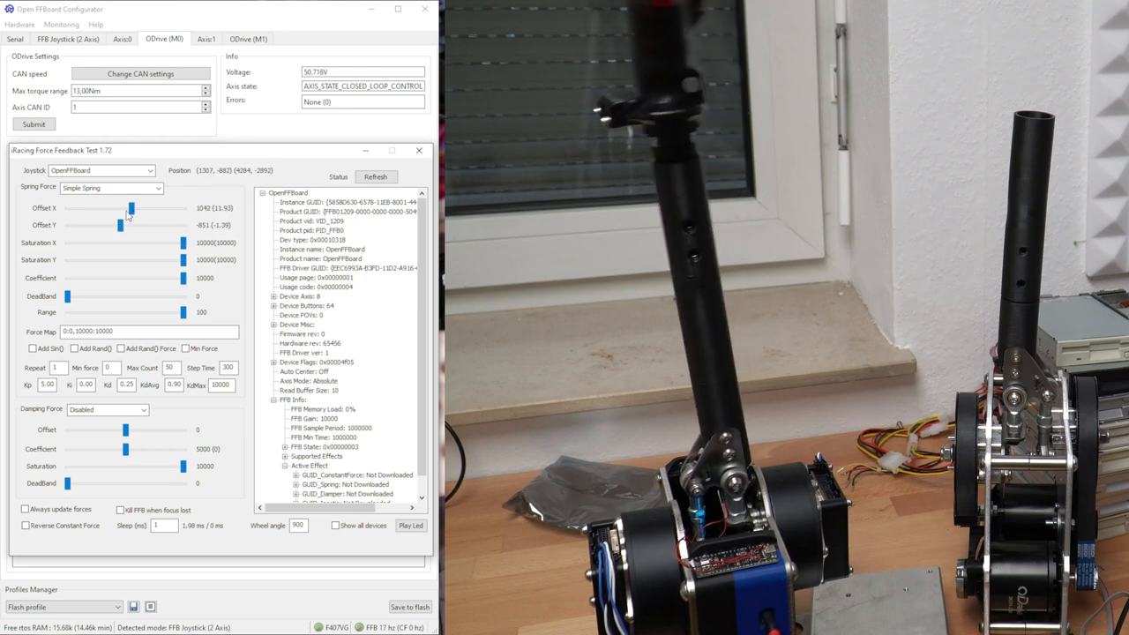
{"action": "left_click", "coordinate": [148, 170]}
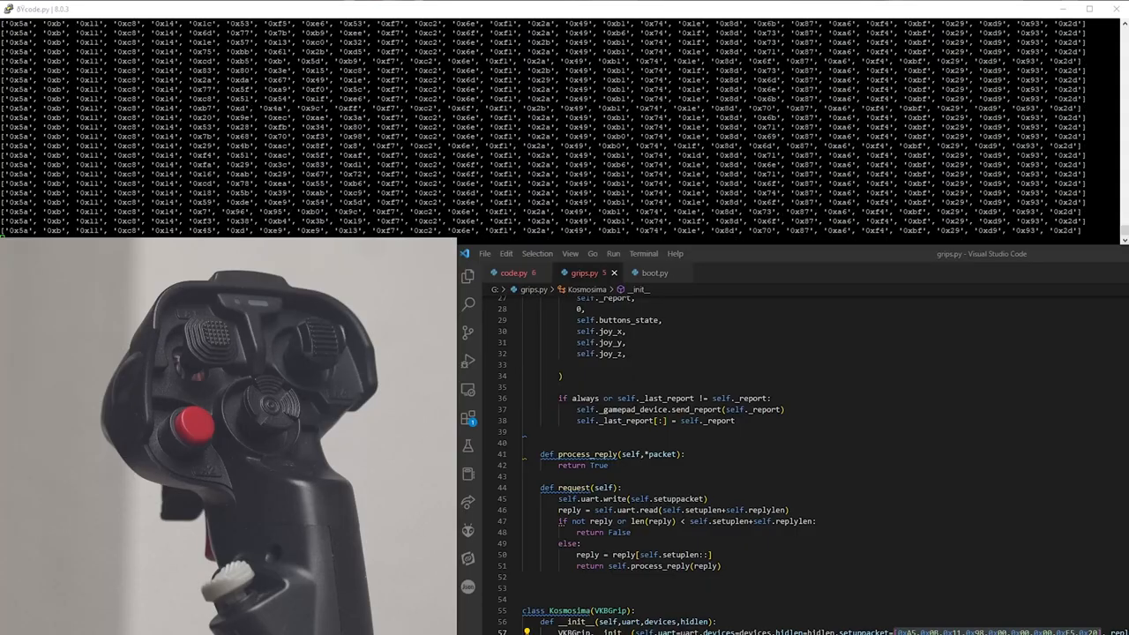
Step: Scroll grips.py down to Kosmosima's process_reply method with its xormask XOR
{"action": "scroll", "scroll_direction": "down", "scroll_amount": 3}
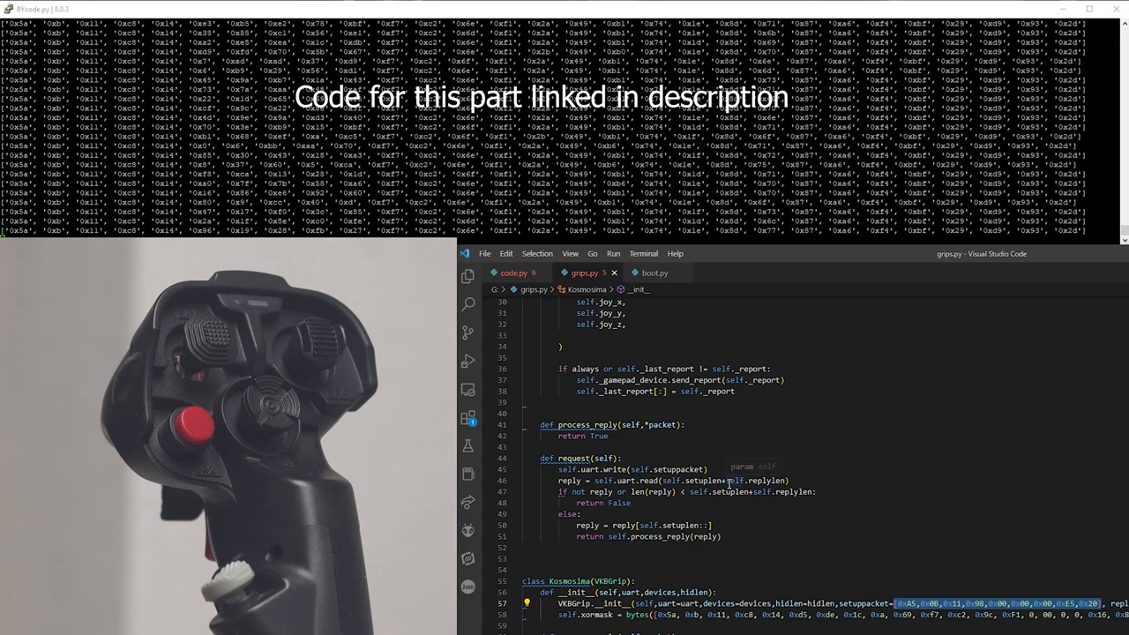
{"action": "mouse_move", "coordinate": [766, 480]}
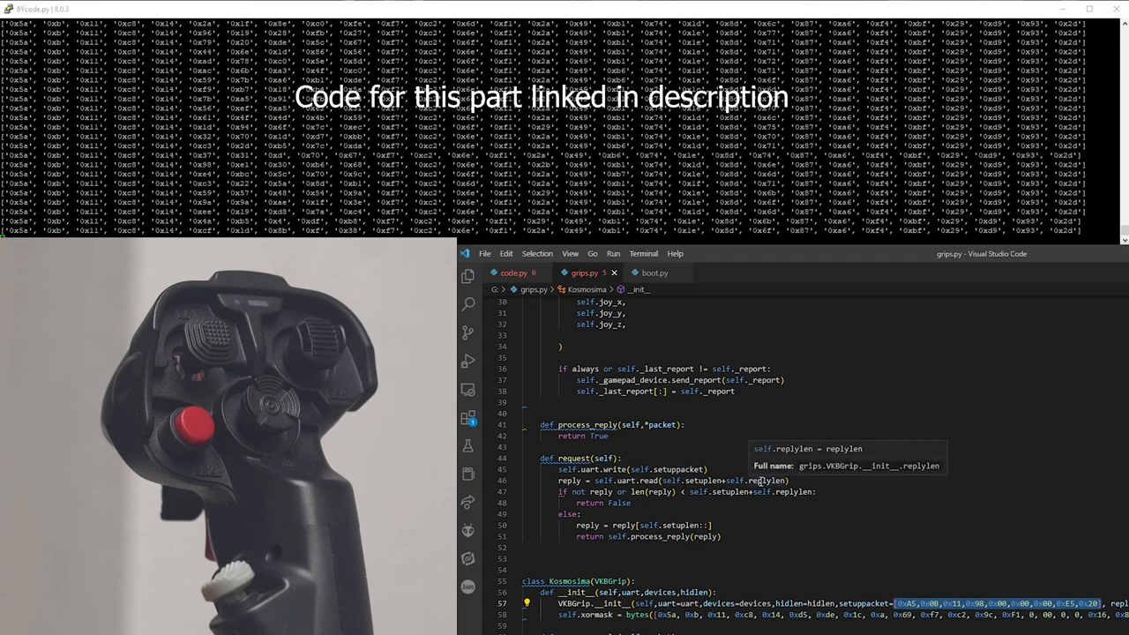
{"action": "mouse_move", "coordinate": [696, 481]}
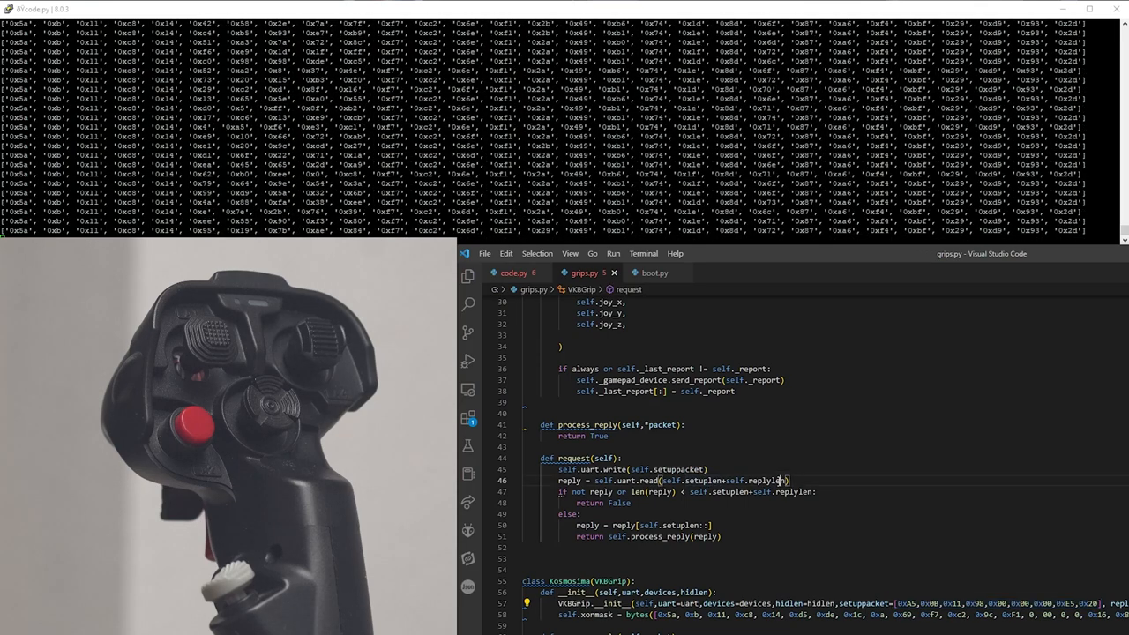
{"action": "mouse_move", "coordinate": [766, 480]}
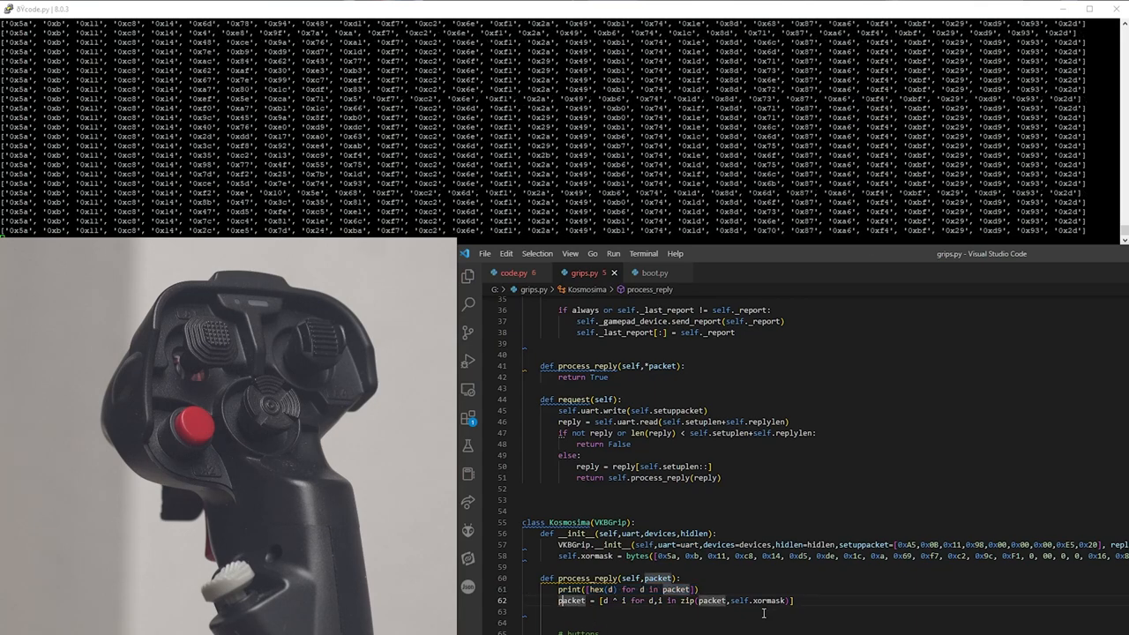
Step: Scroll further through Kosmosima.process_reply, then bring up the controller's button test window
{"action": "scroll", "scroll_direction": "down", "scroll_amount": 3}
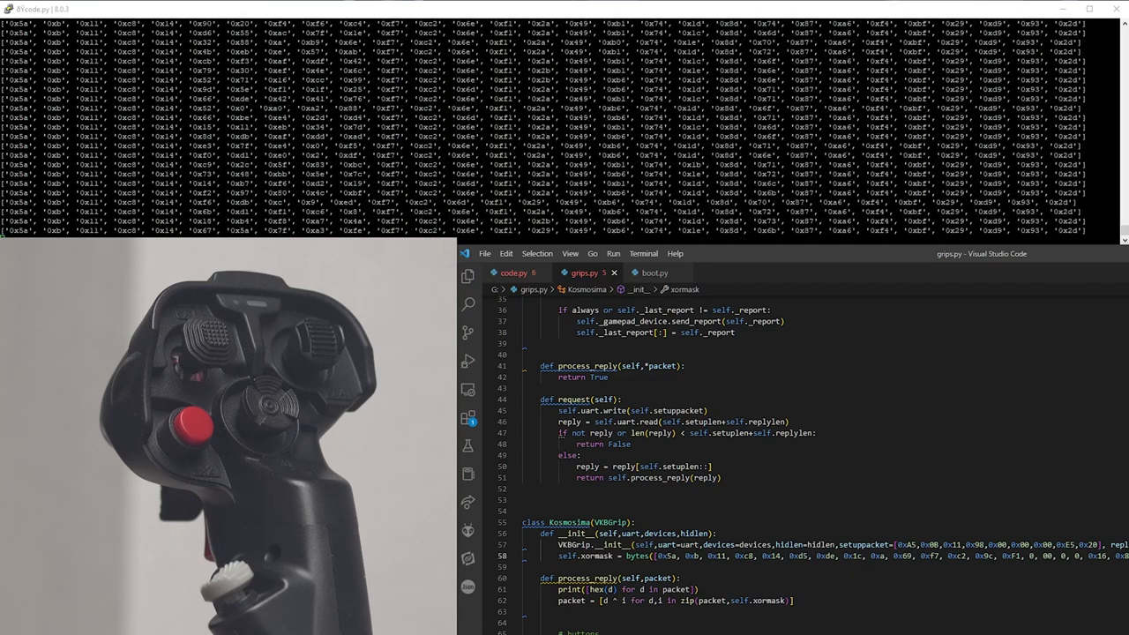
{"action": "left_click", "coordinate": [220, 198]}
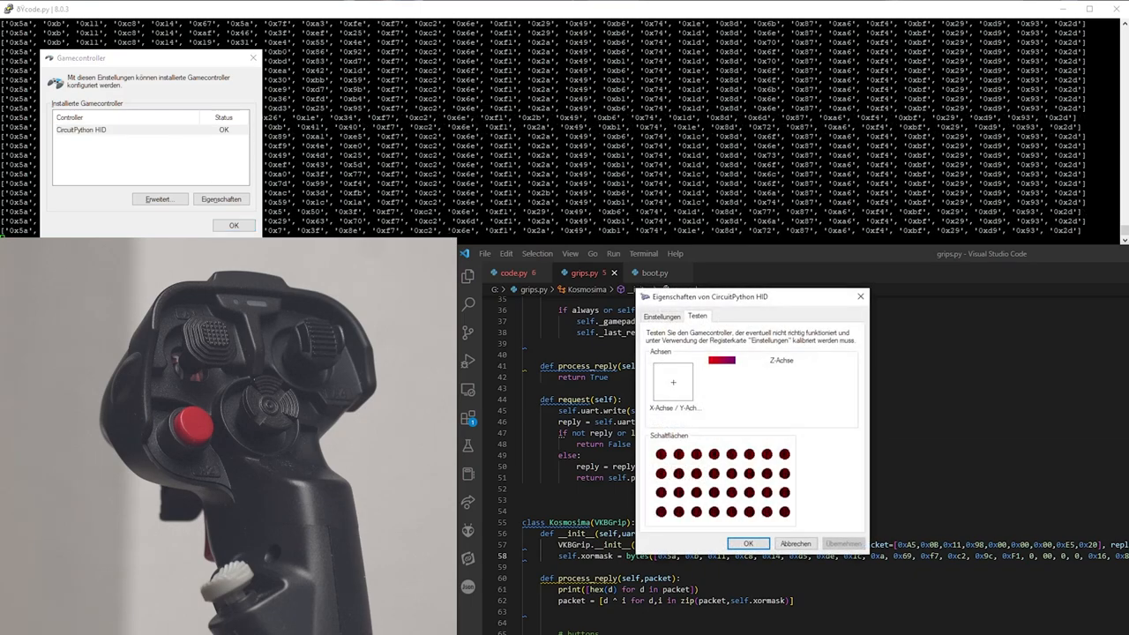
Step: Move the CircuitPython HID properties window aside to watch the Schaltflächen buttons
{"action": "left_click_drag", "start_coordinate": [710, 296], "coordinate": [595, 273]}
{"action": "type", "text": "# "}
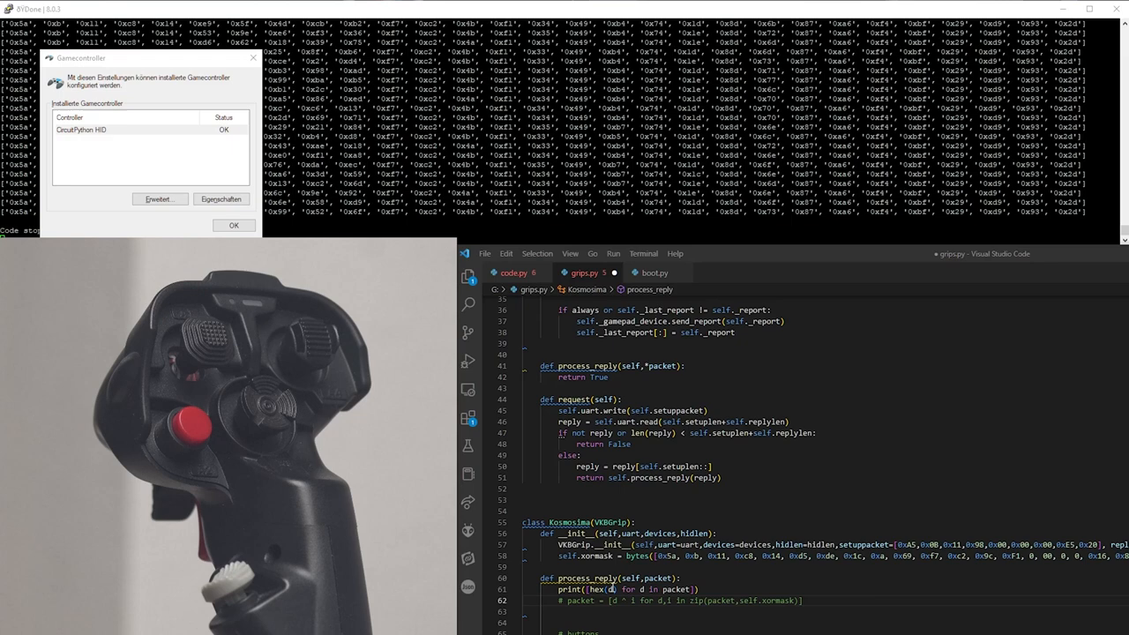
Step: Close the CircuitPython HID properties and the installed game controllers list
{"action": "left_click", "coordinate": [220, 198]}
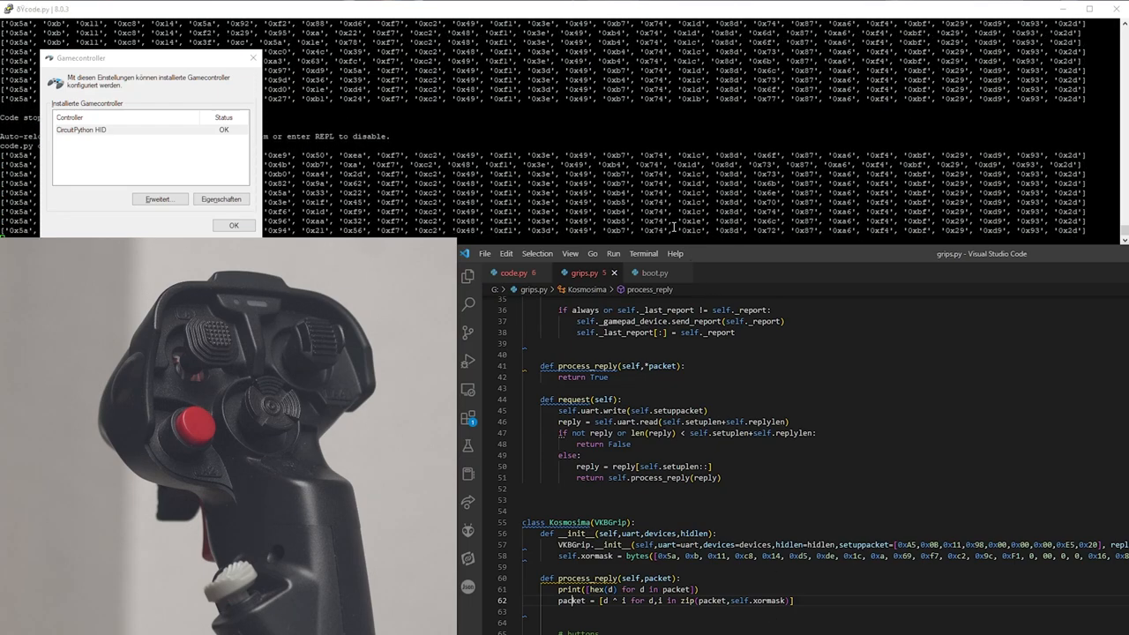
{"action": "left_click", "coordinate": [234, 225]}
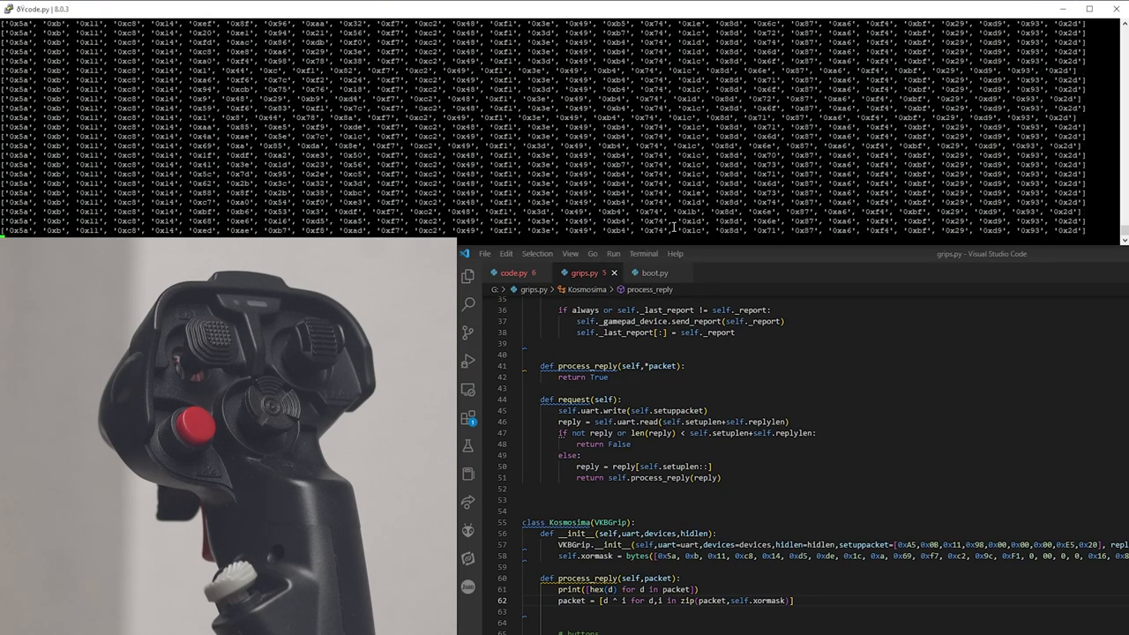